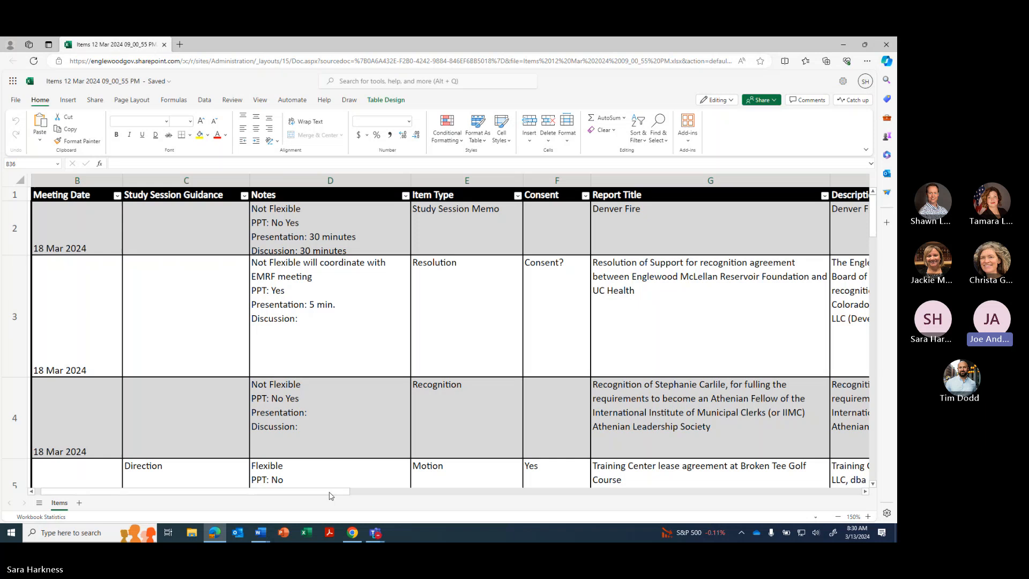
mouse_move(764, 233)
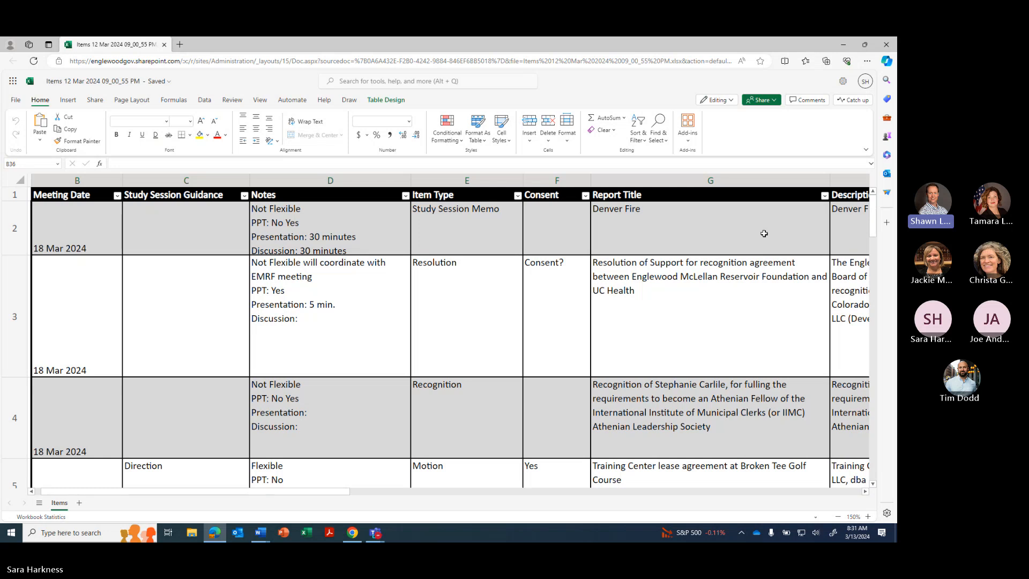
mouse_move(757, 316)
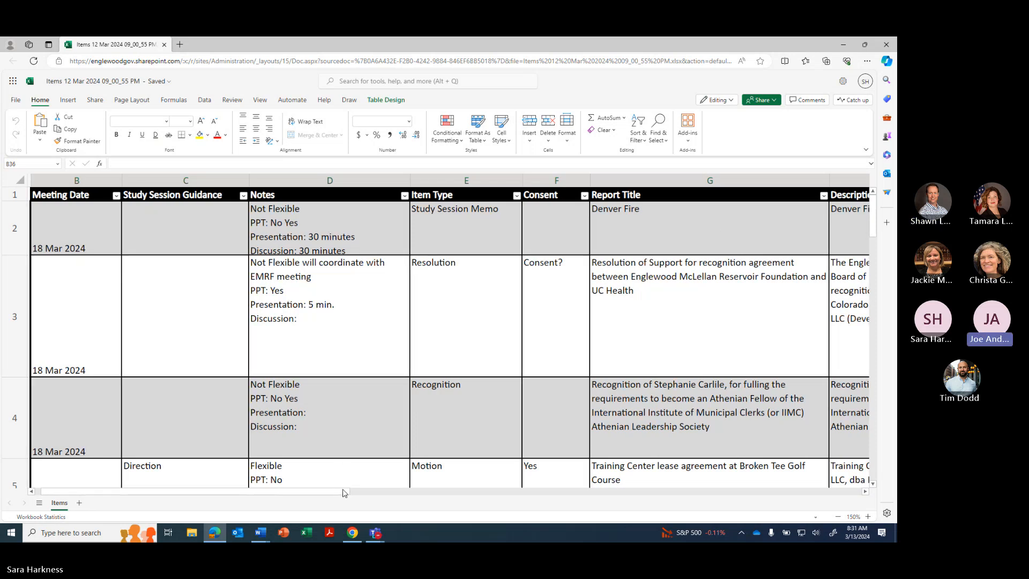
scroll(right, 3)
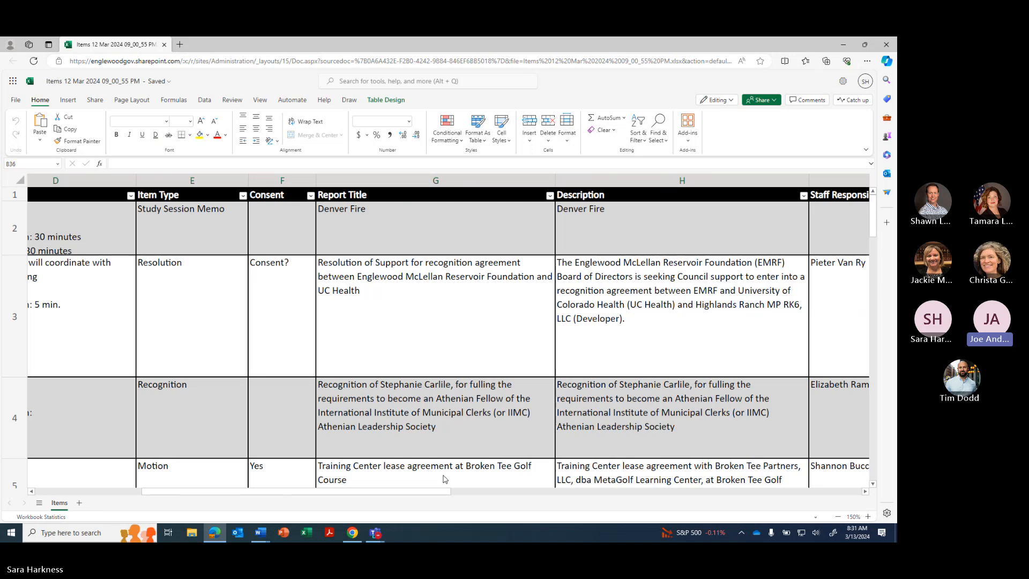
mouse_move(553, 395)
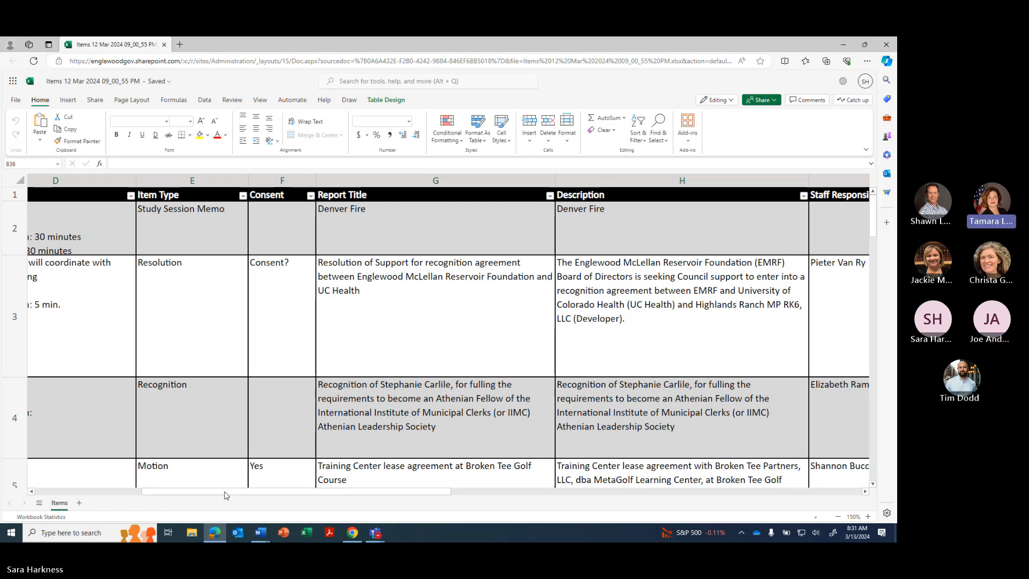
scroll(left, 3)
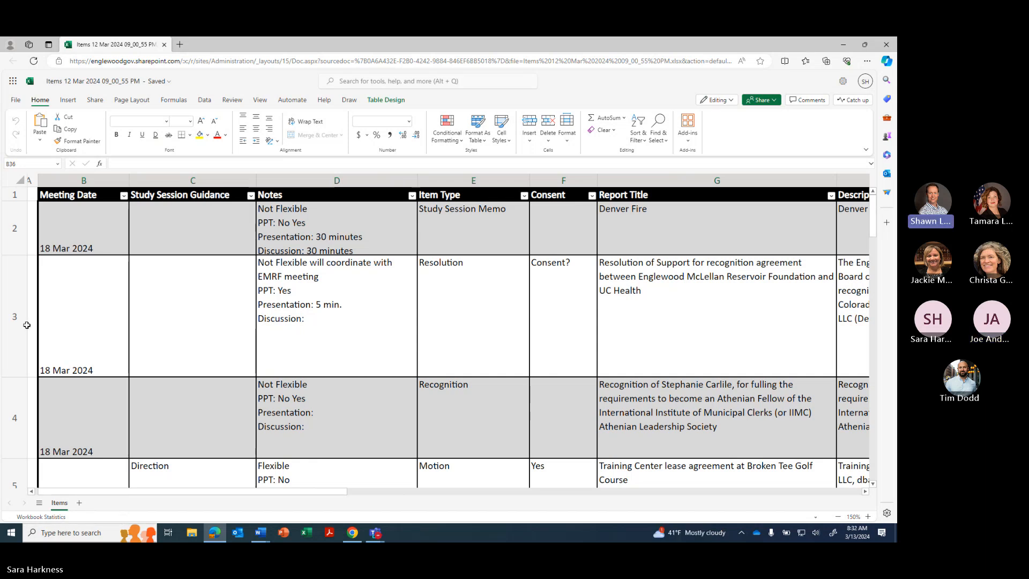
scroll(down, 3)
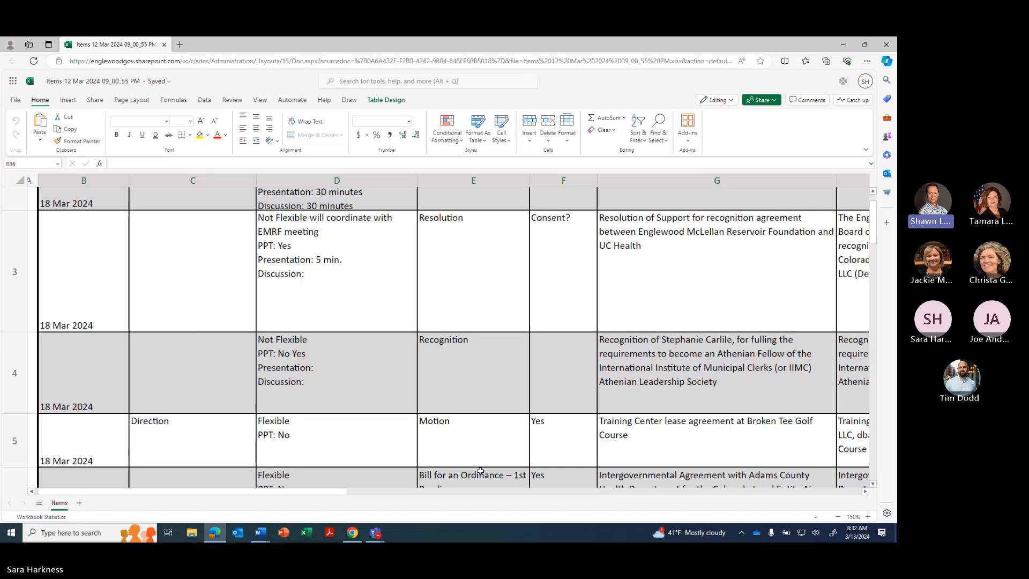
scroll(down, 3)
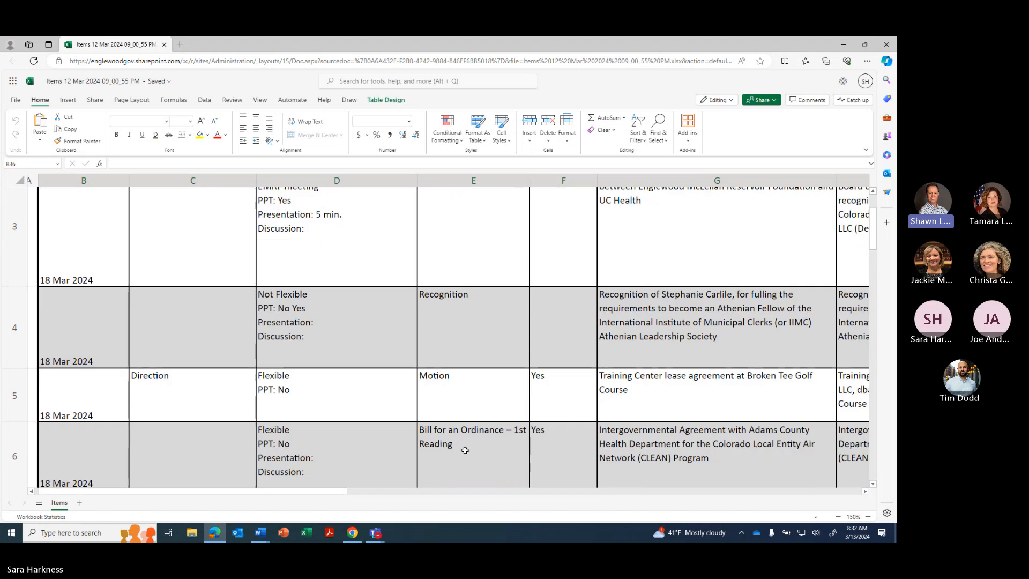
scroll(down, 3)
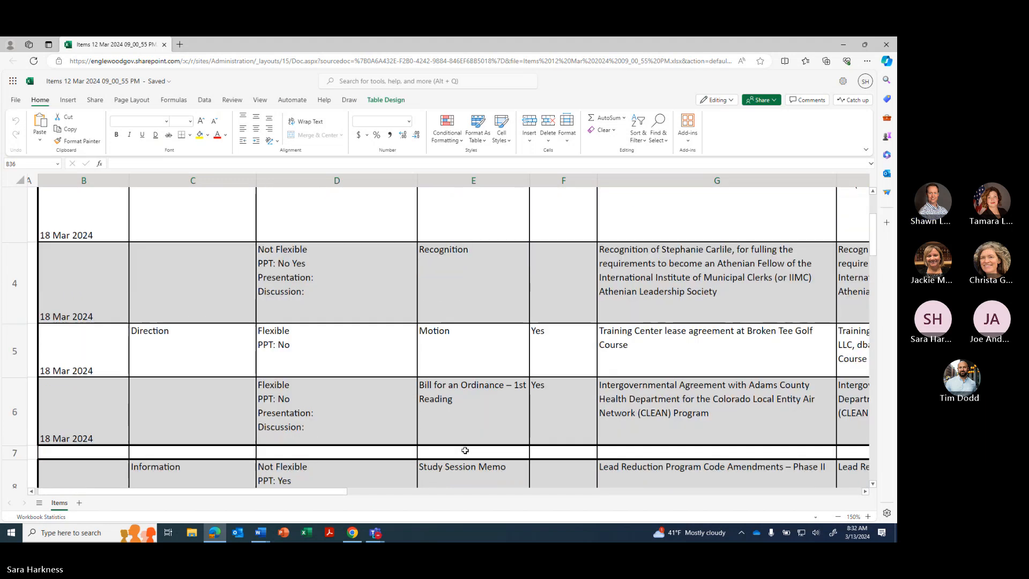
scroll(down, 3)
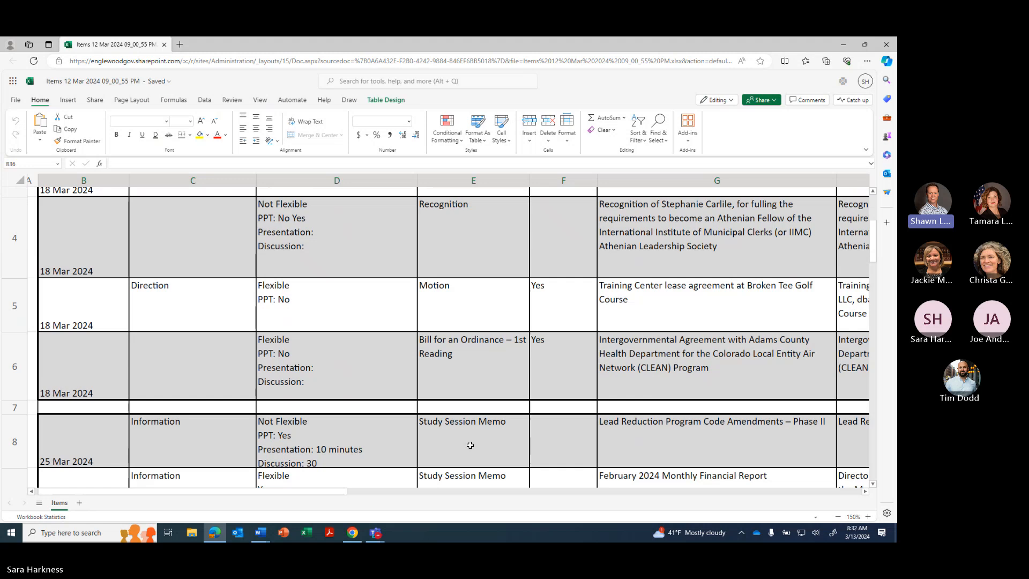
mouse_move(501, 429)
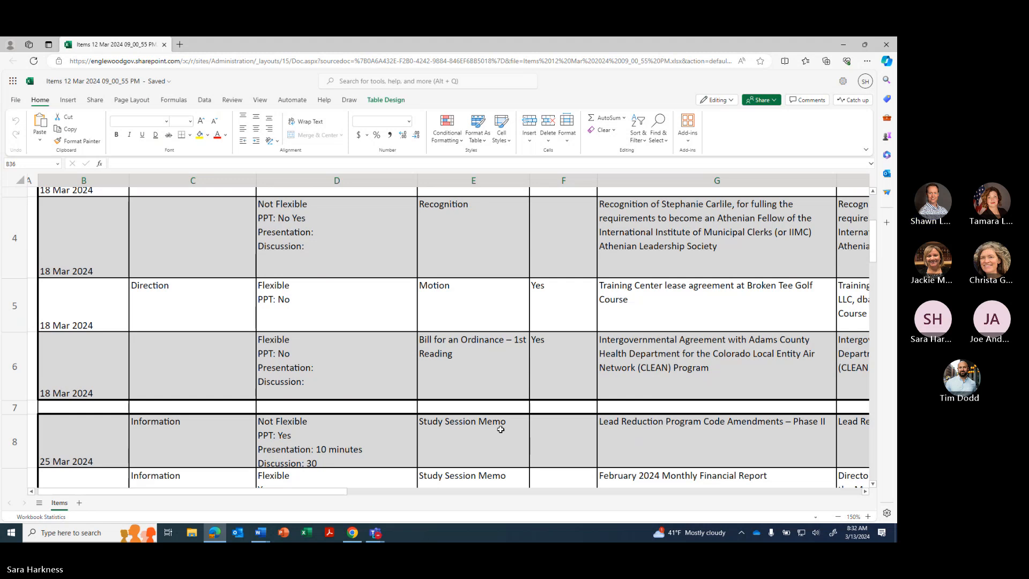
scroll(down, 3)
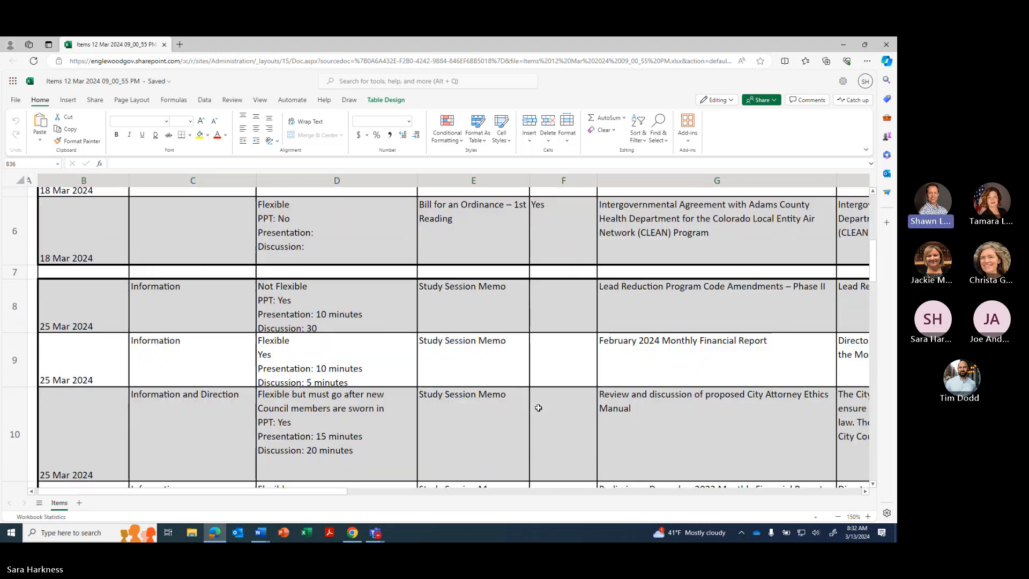
scroll(up, 3)
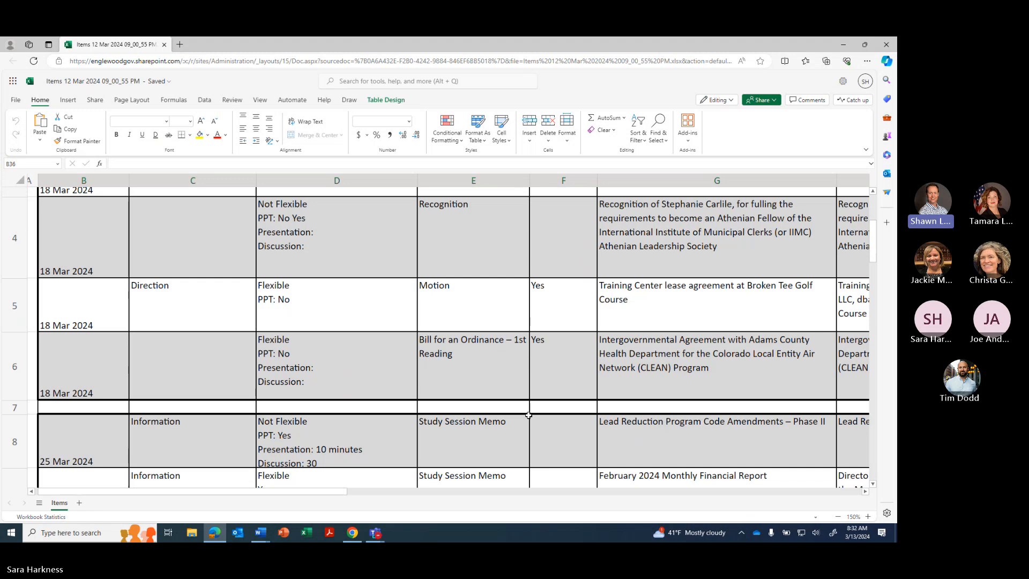
scroll(down, 3)
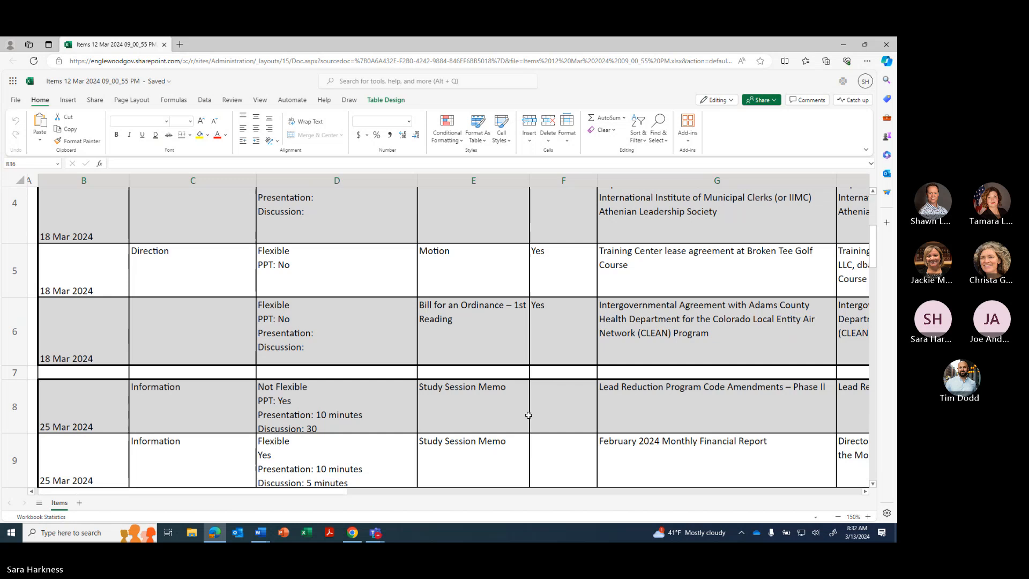
scroll(down, 3)
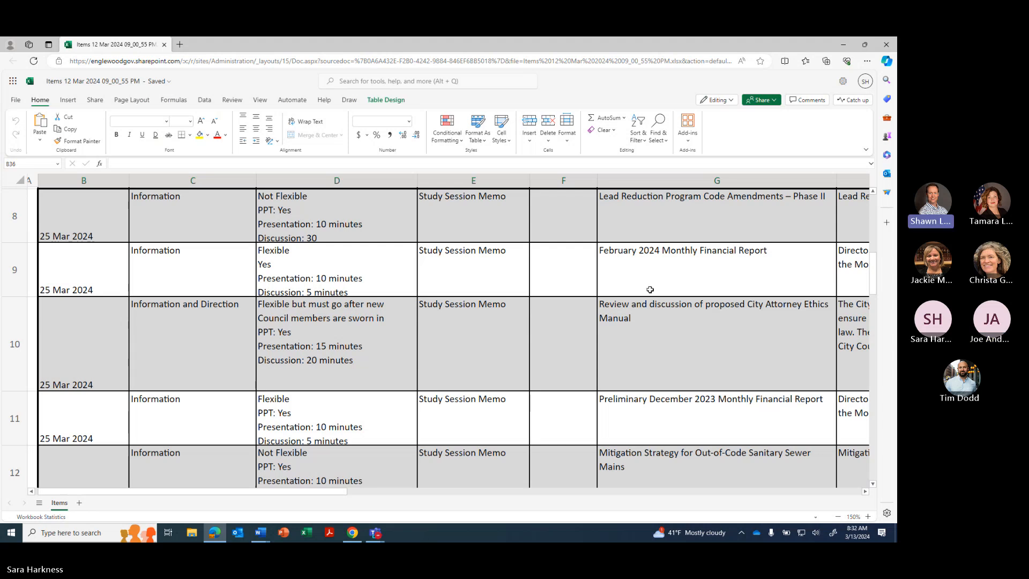
mouse_move(665, 210)
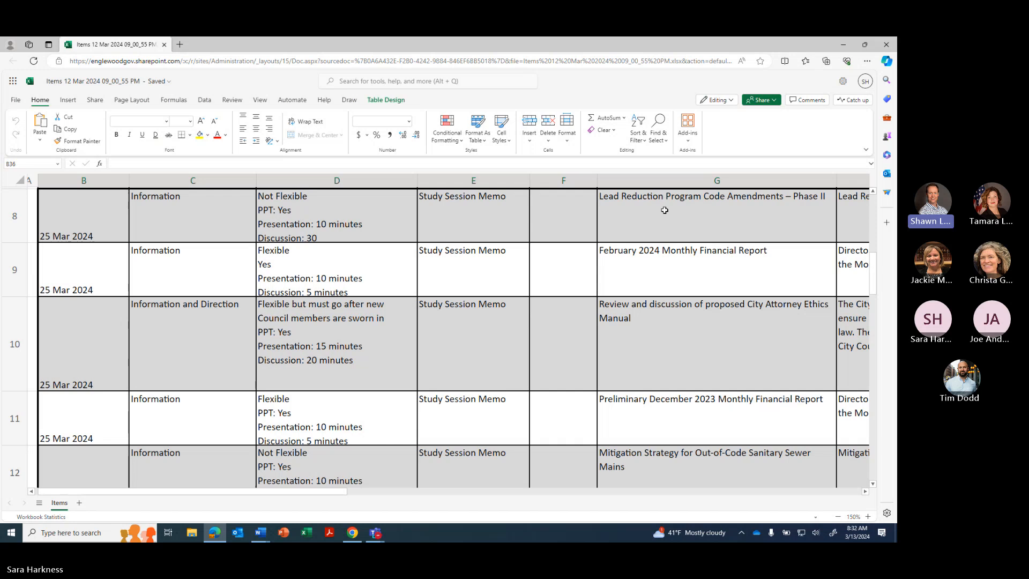
mouse_move(719, 268)
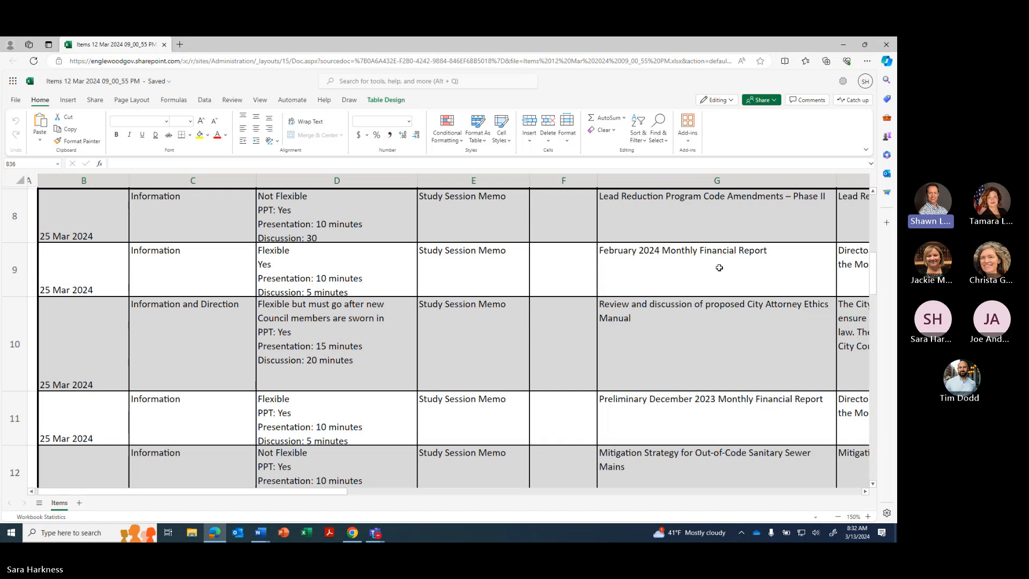
mouse_move(698, 357)
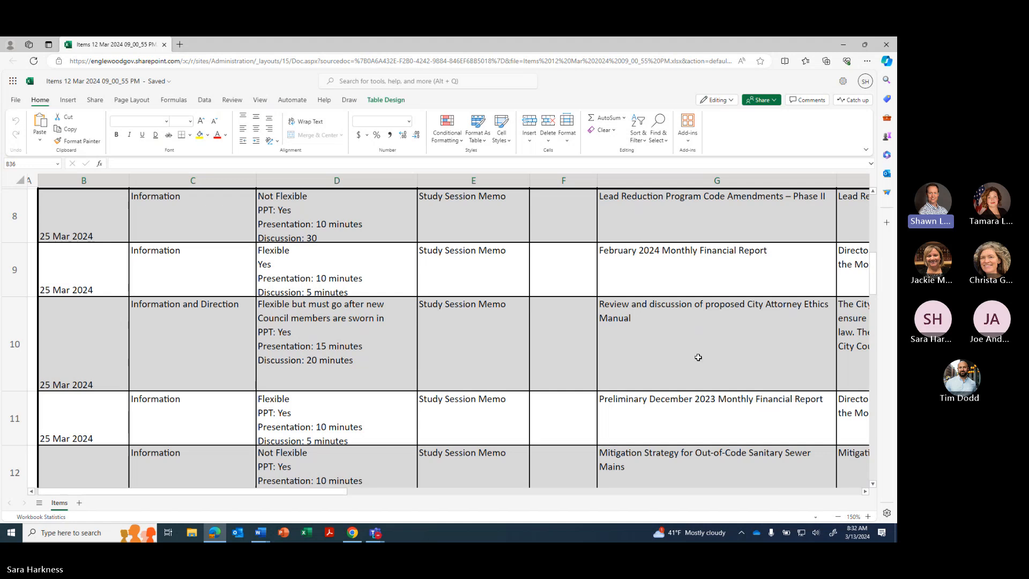
mouse_move(700, 417)
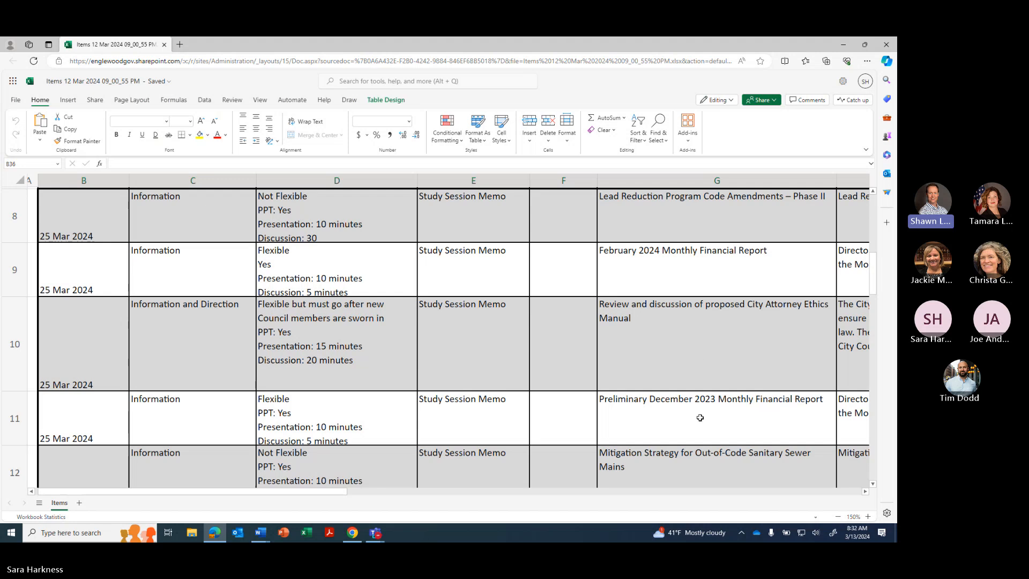
scroll(down, 3)
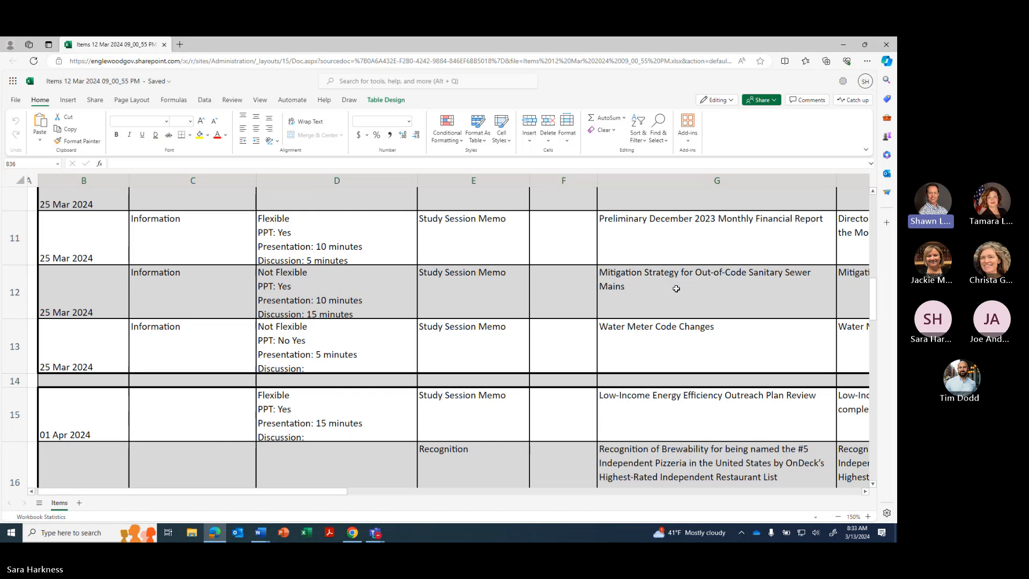
mouse_move(753, 350)
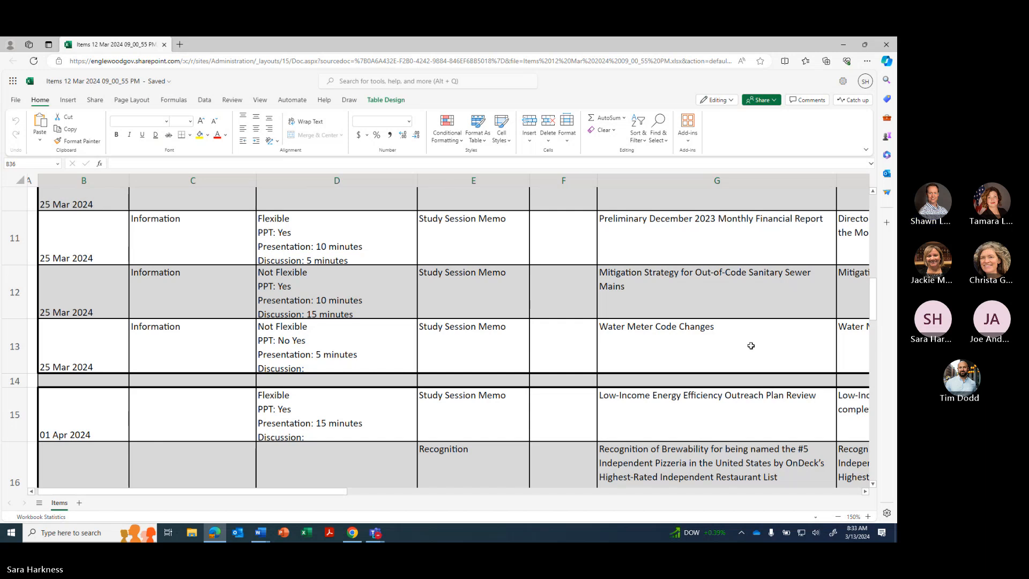
scroll(up, 3)
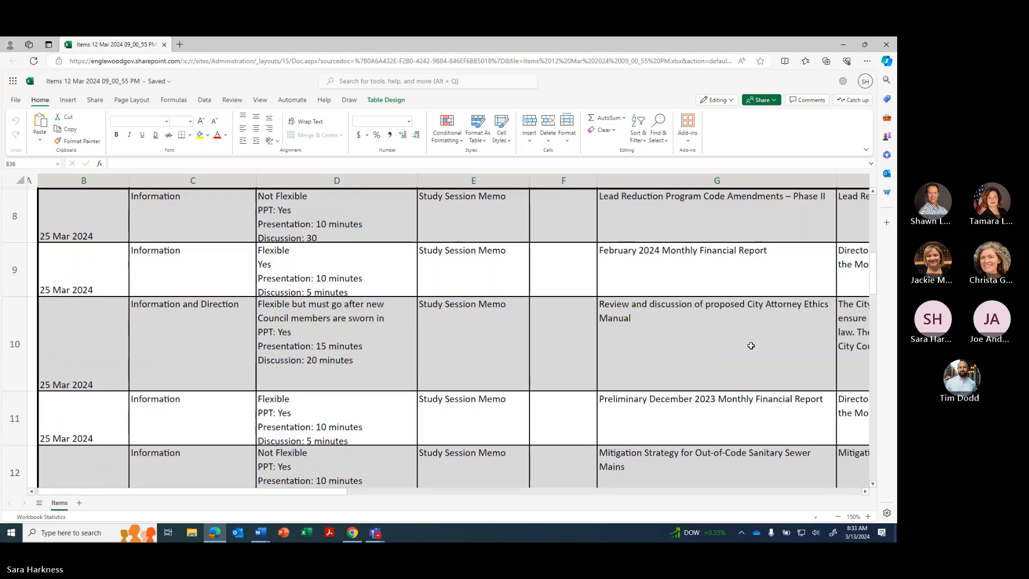
scroll(down, 3)
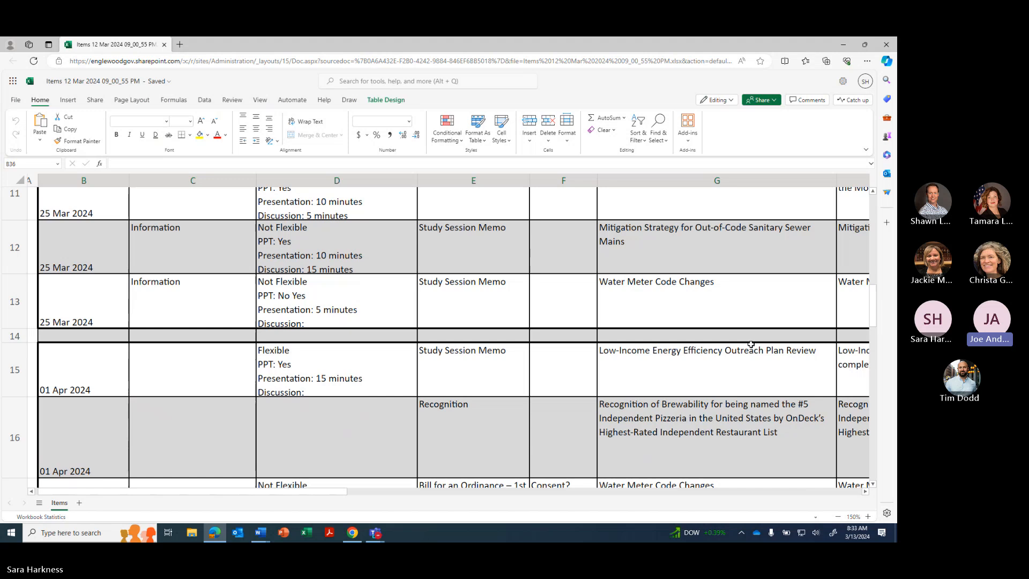
scroll(down, 3)
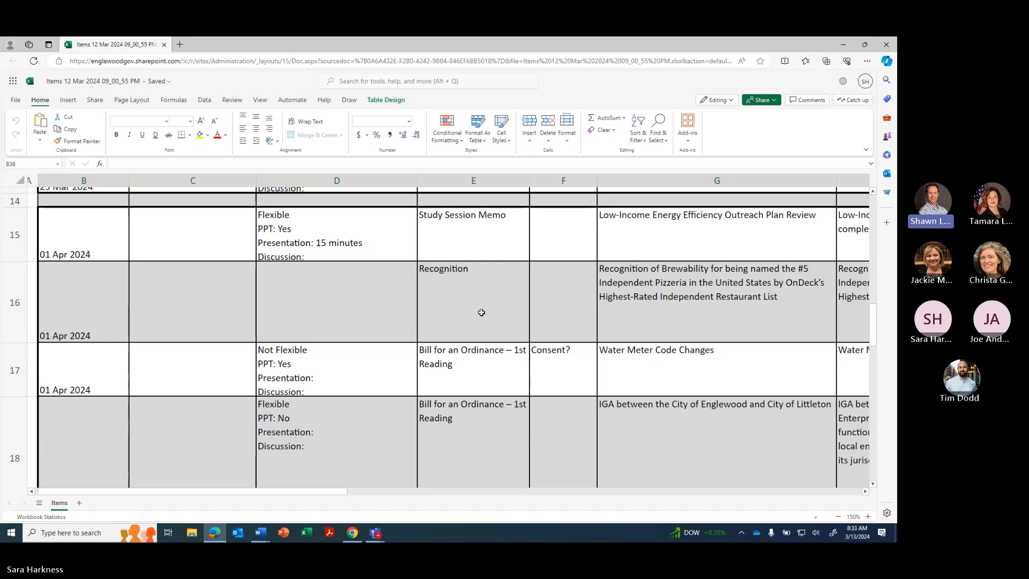
mouse_move(593, 328)
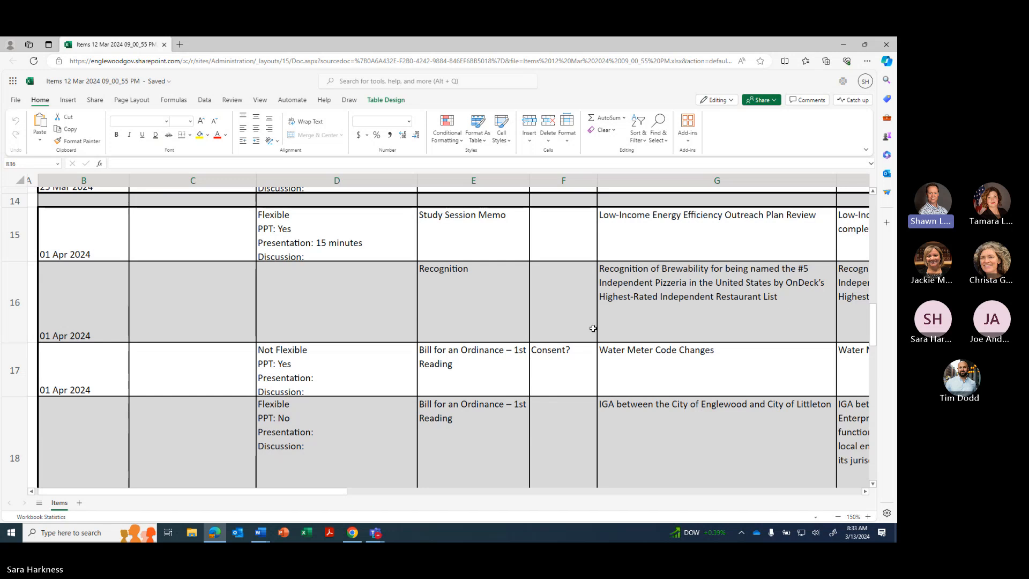
scroll(down, 3)
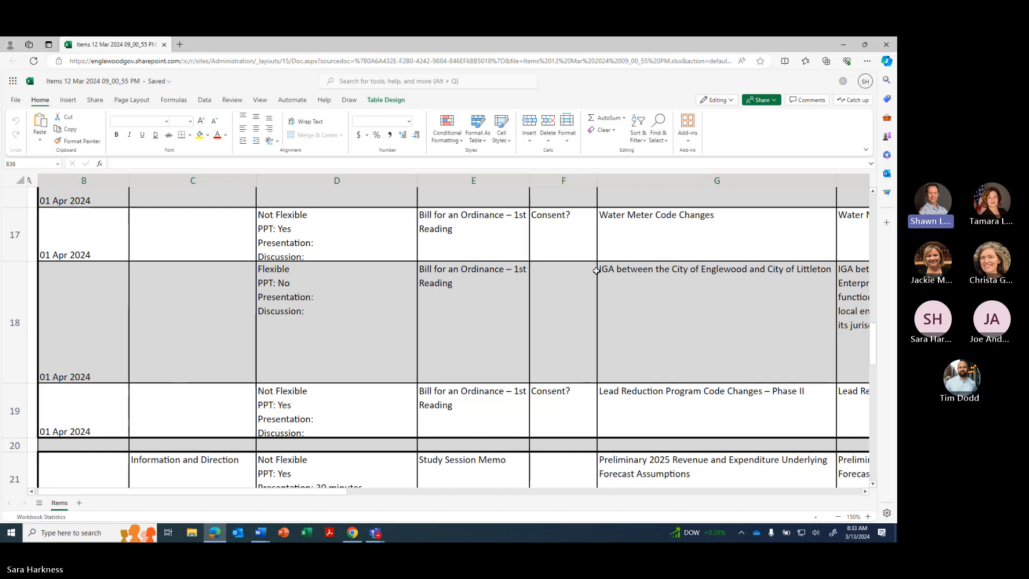
mouse_move(587, 319)
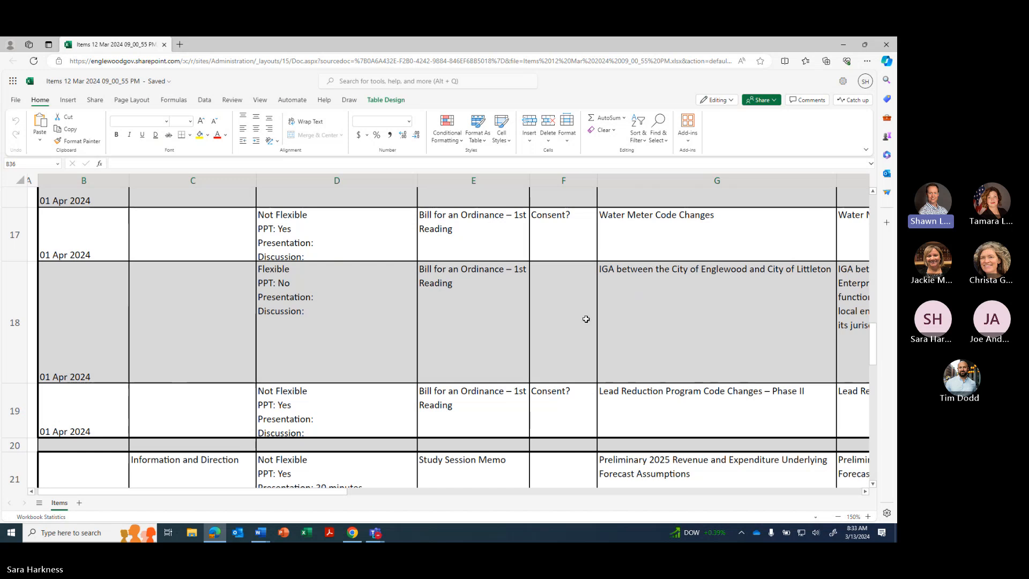
mouse_move(601, 420)
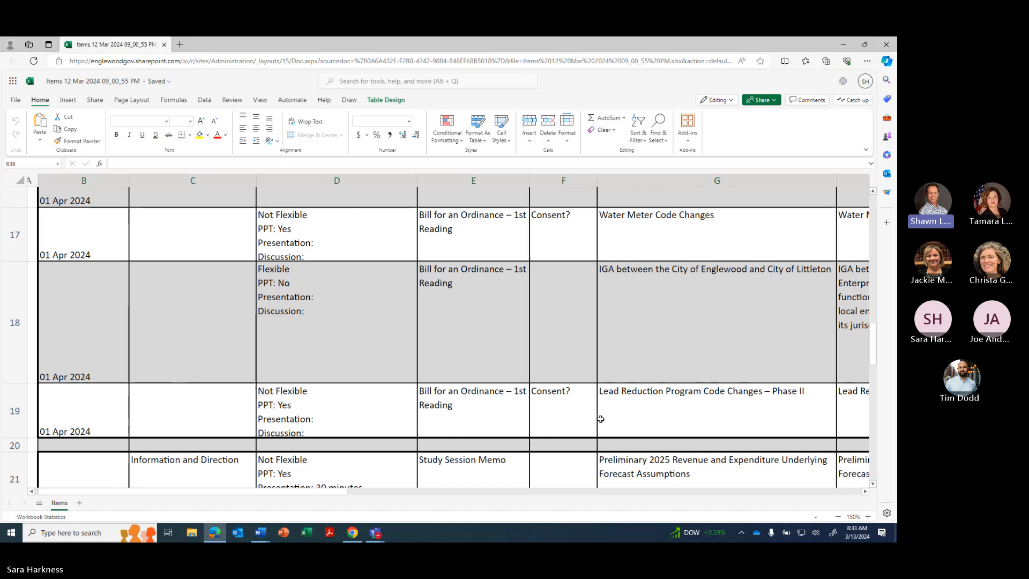
mouse_move(603, 407)
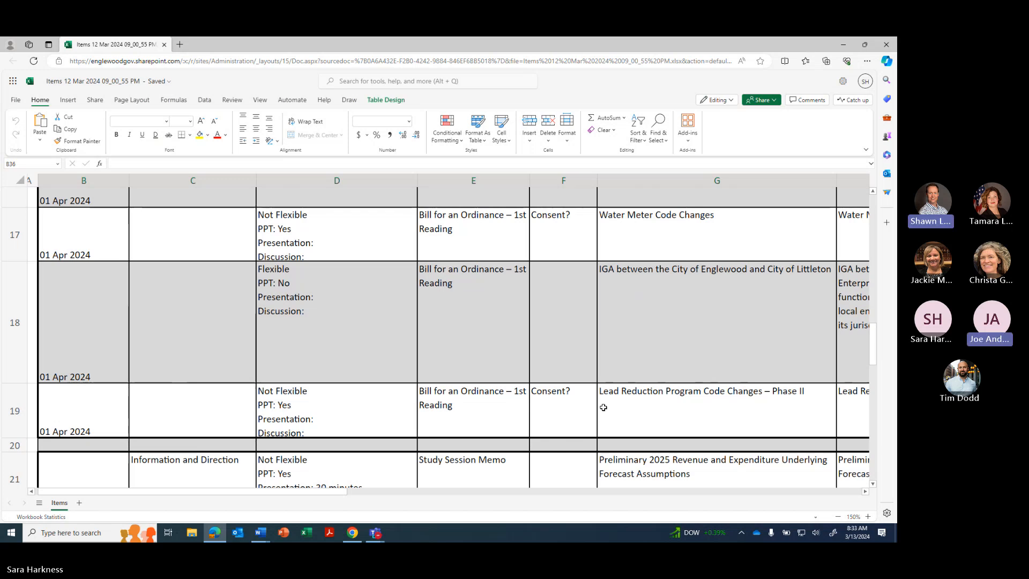
scroll(down, 3)
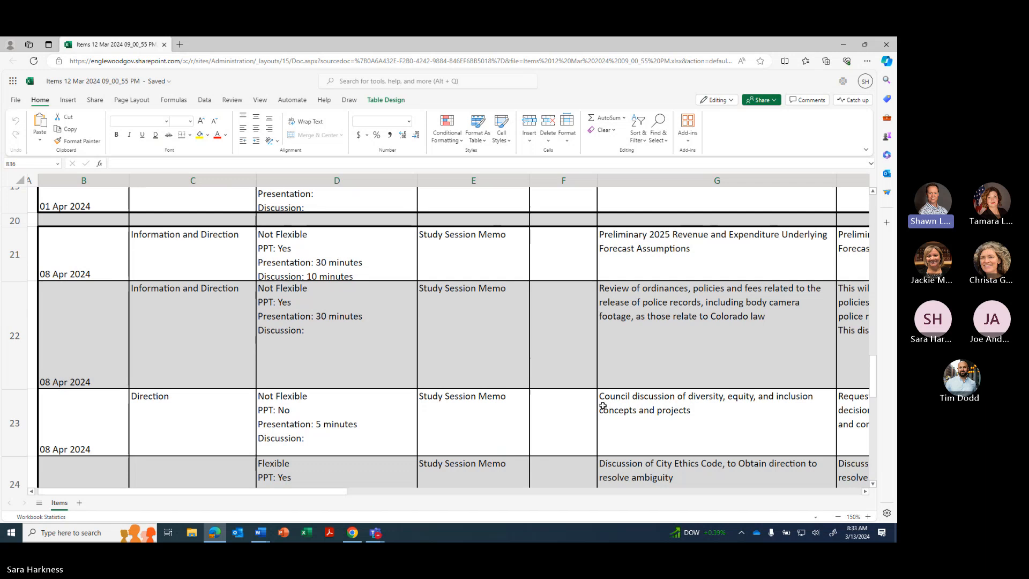
mouse_move(758, 248)
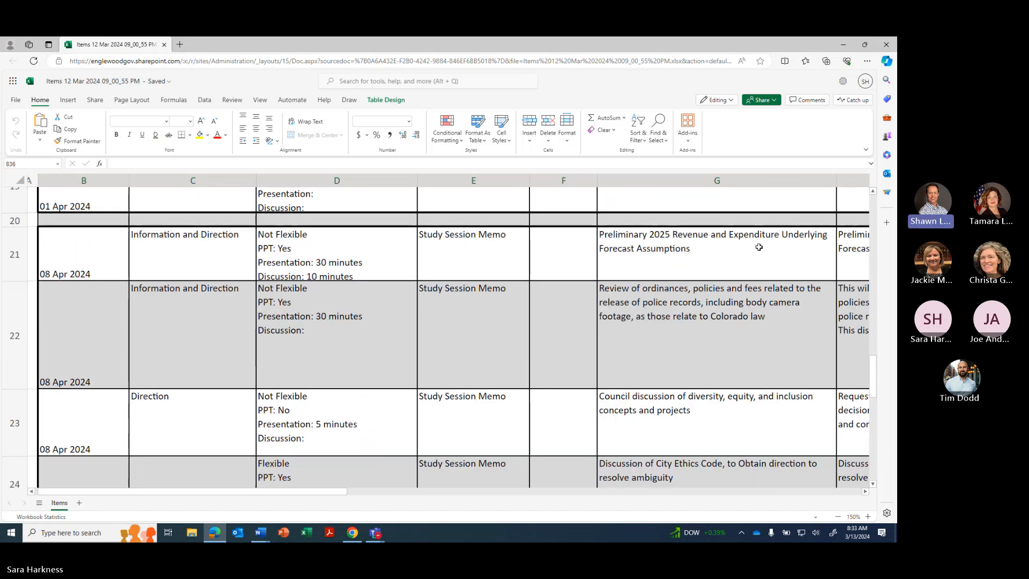
mouse_move(750, 262)
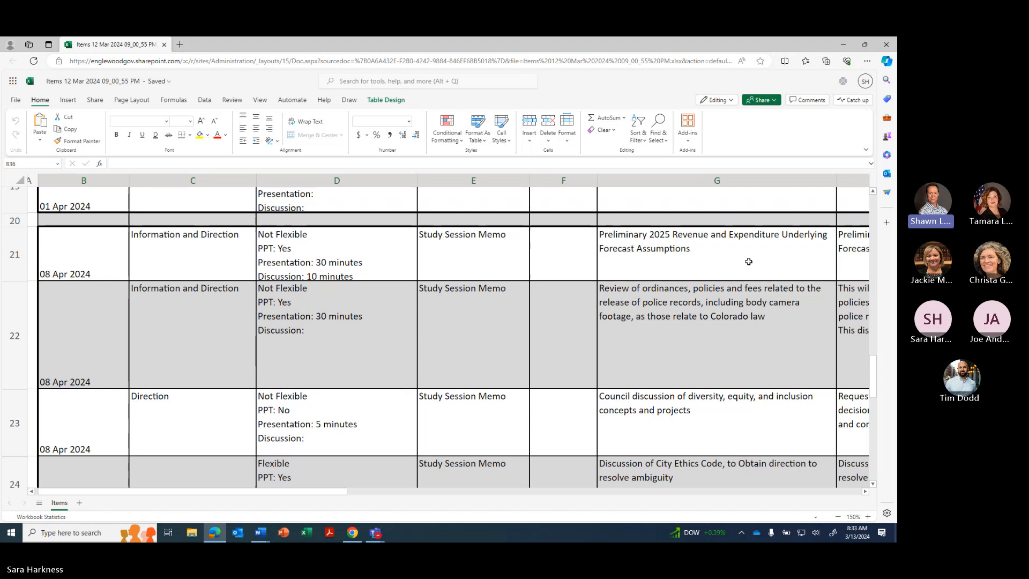
mouse_move(773, 361)
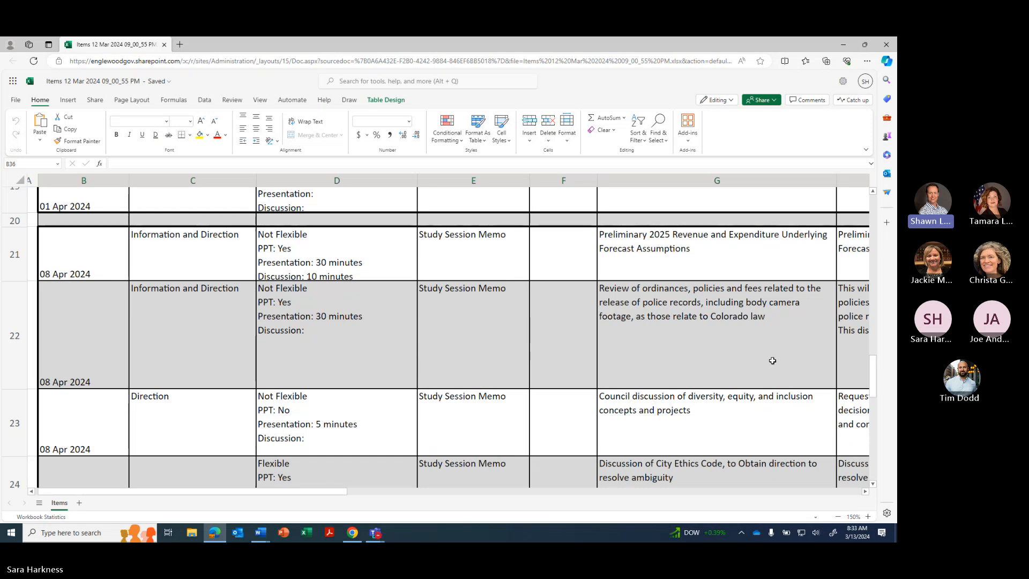
mouse_move(759, 425)
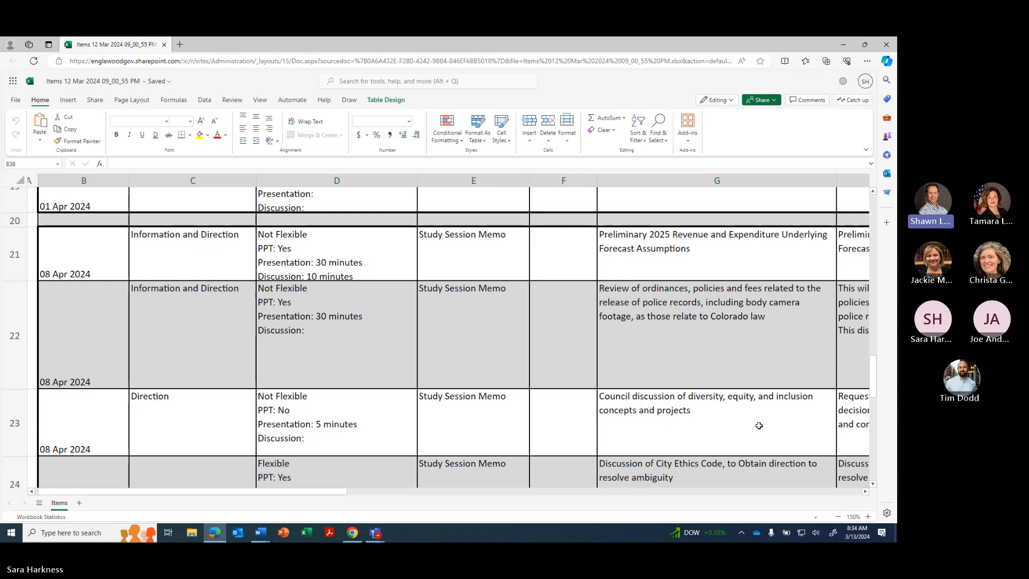
scroll(down, 3)
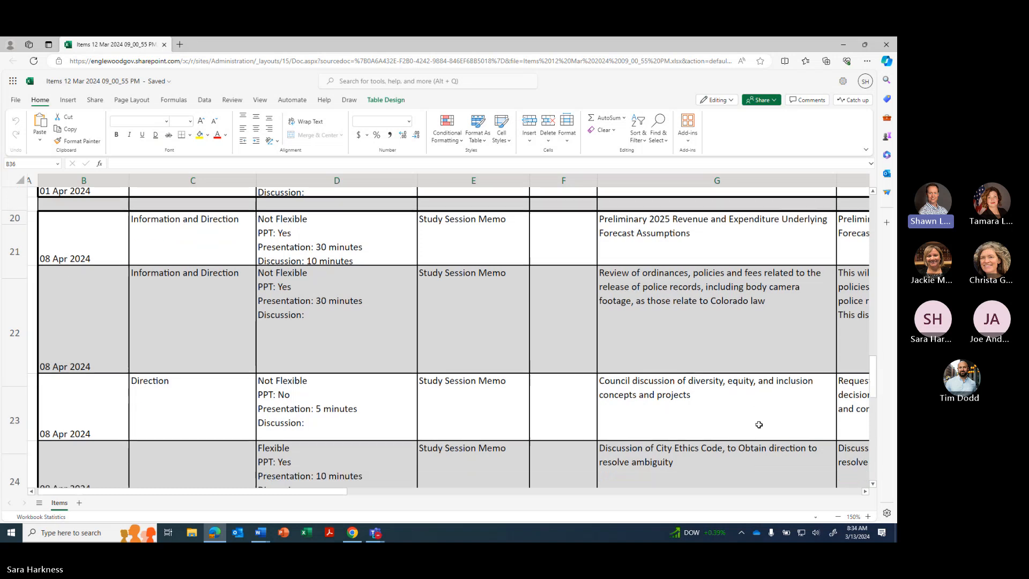
scroll(down, 3)
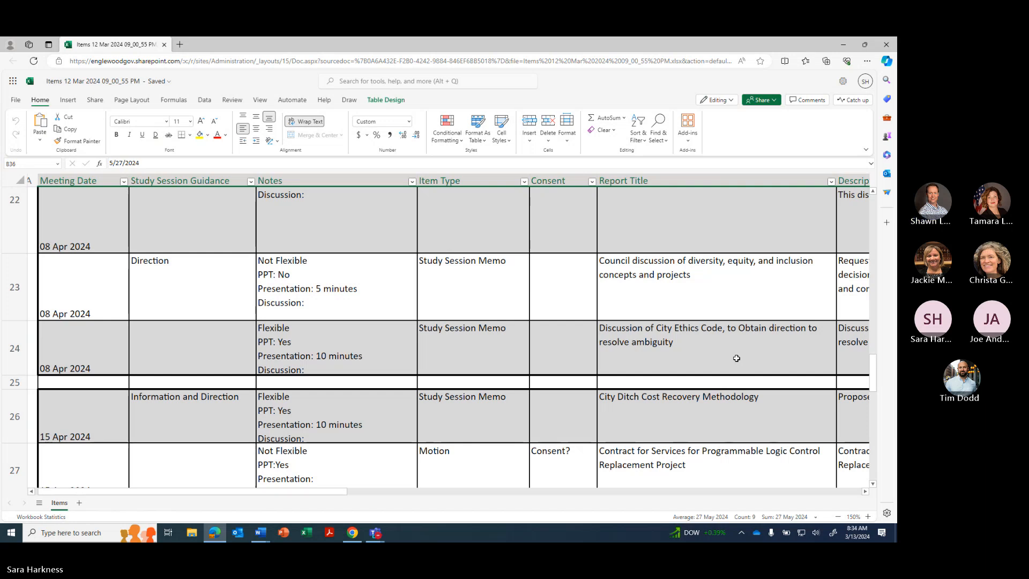
scroll(down, 3)
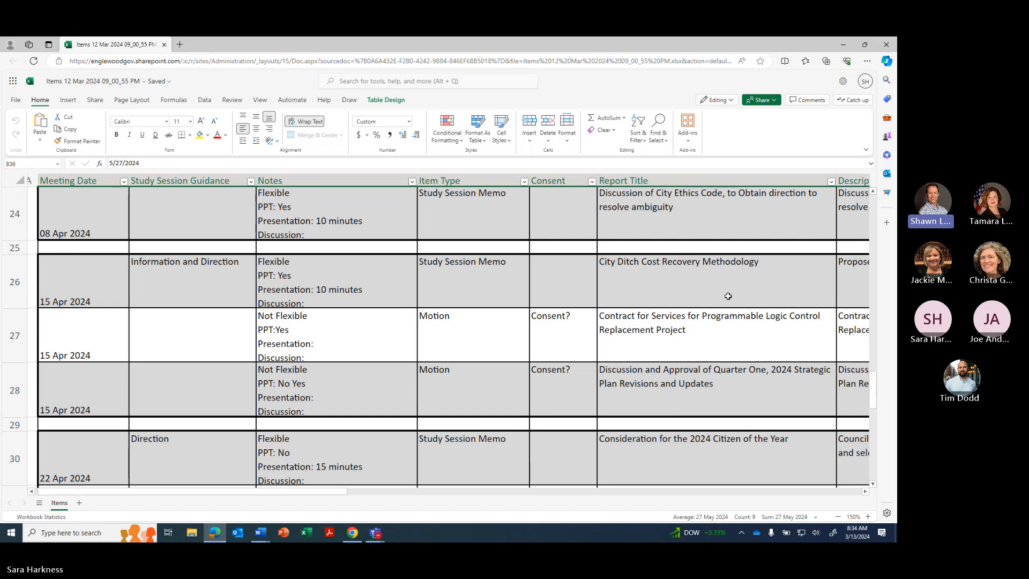
mouse_move(727, 346)
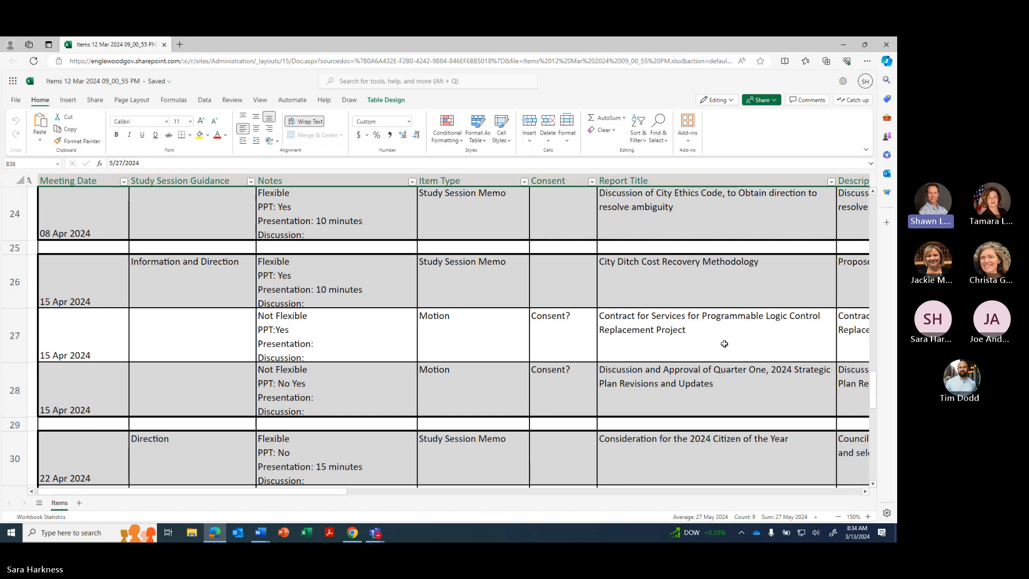
mouse_move(743, 402)
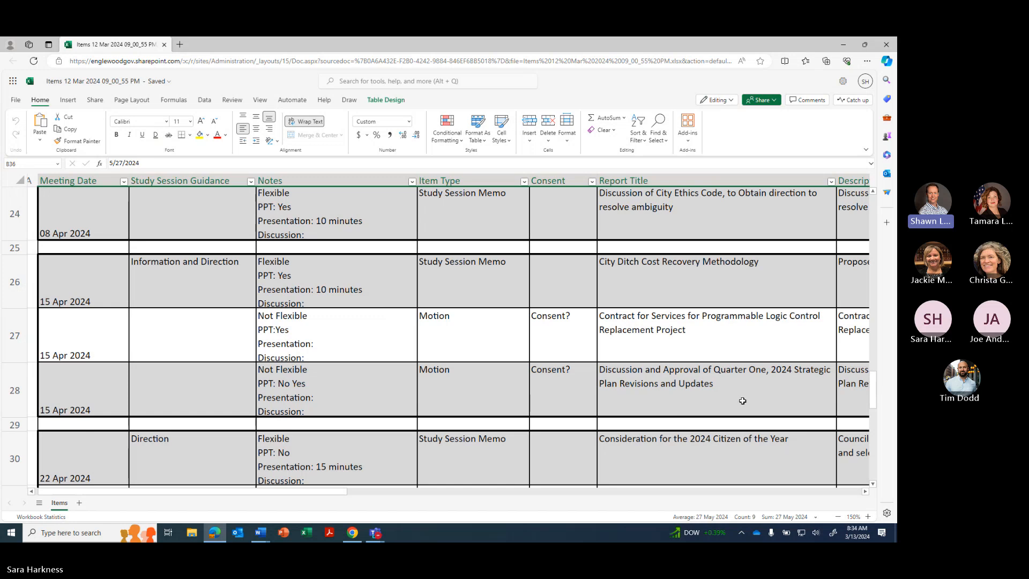
scroll(down, 3)
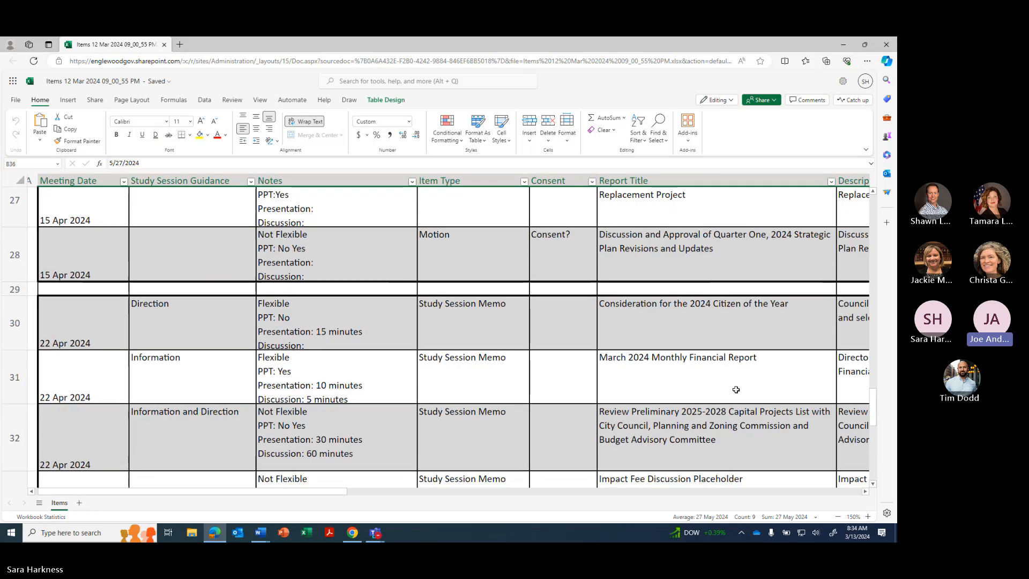
scroll(down, 3)
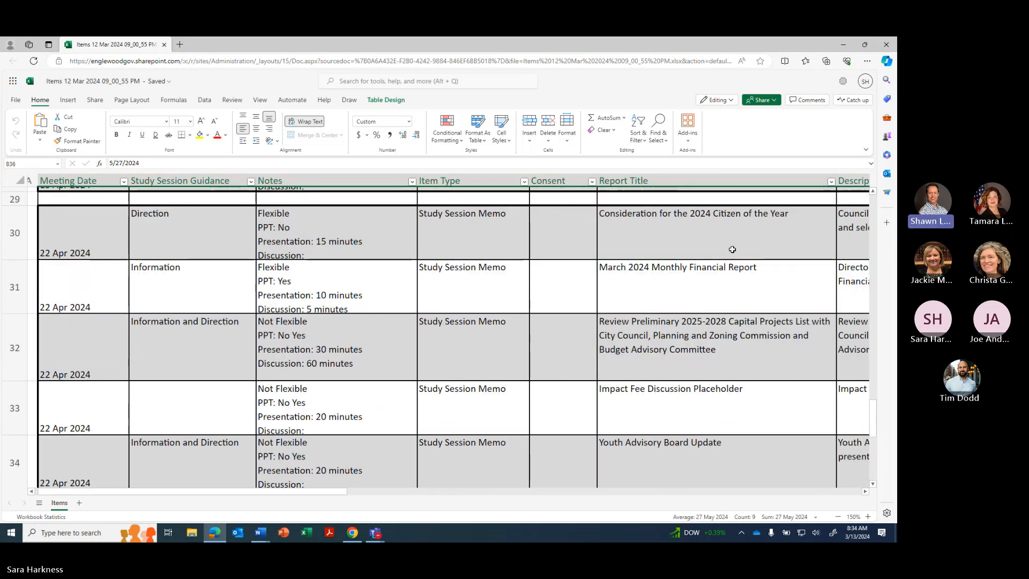
mouse_move(743, 301)
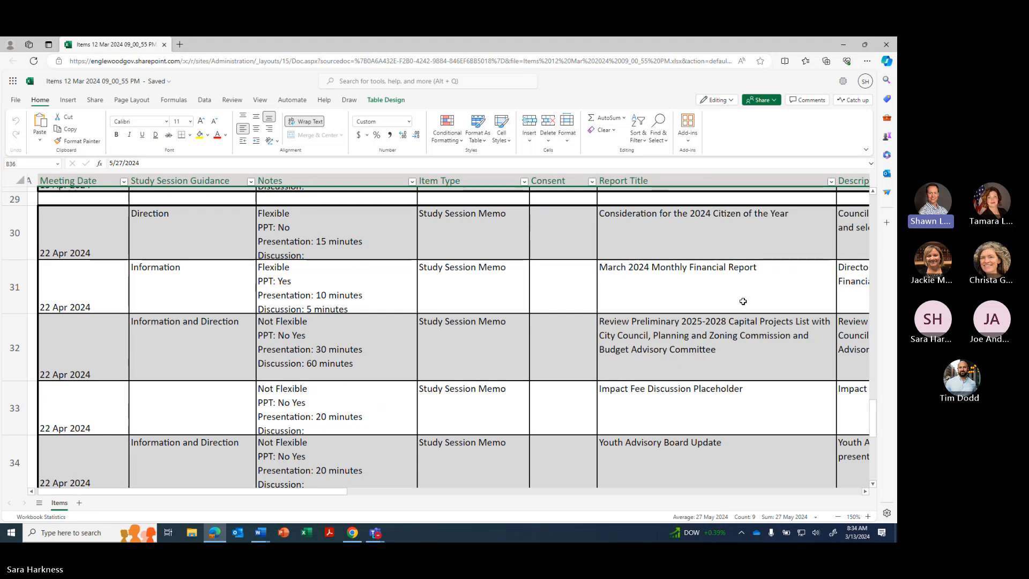
mouse_move(750, 368)
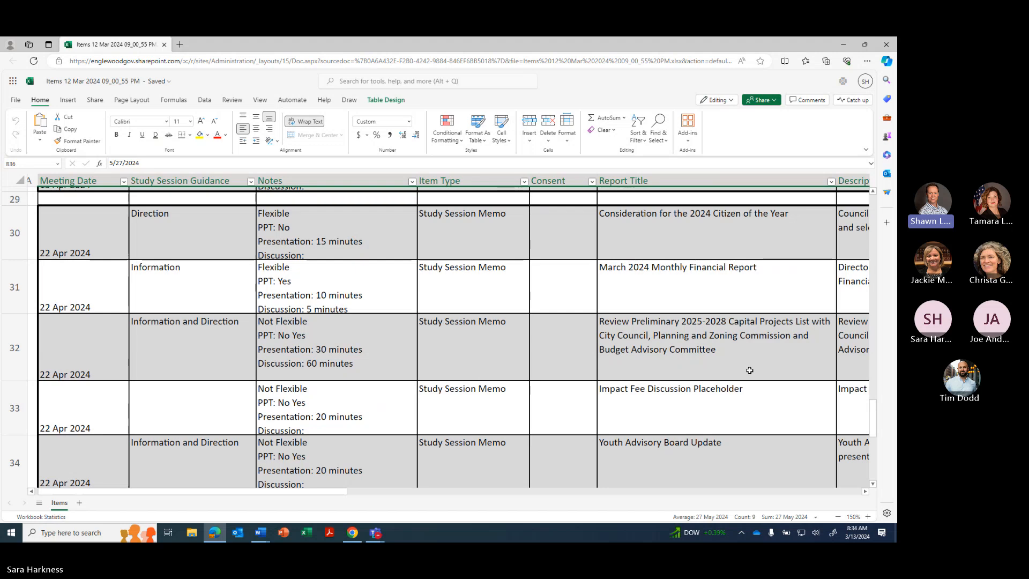
mouse_move(749, 392)
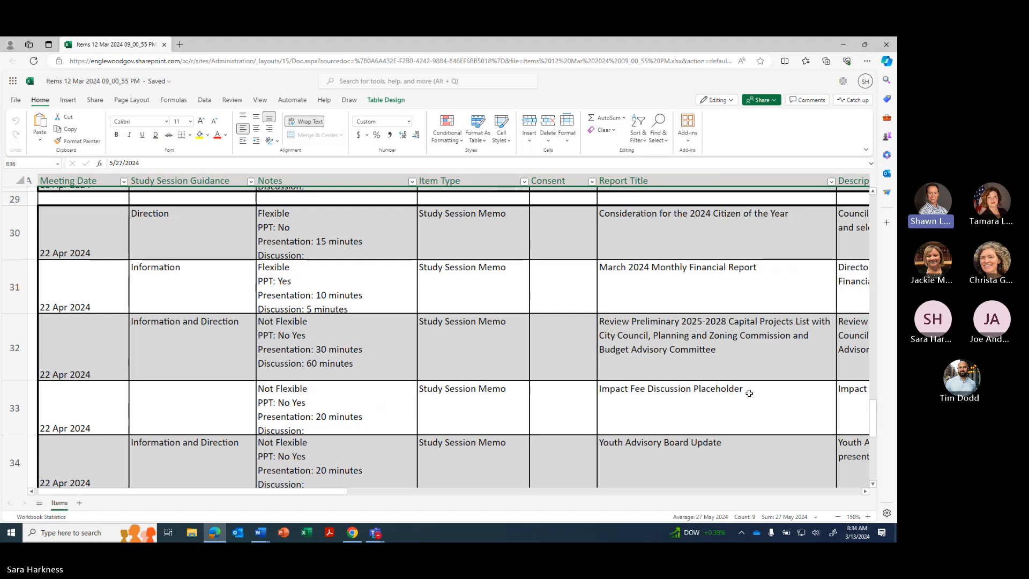
mouse_move(715, 419)
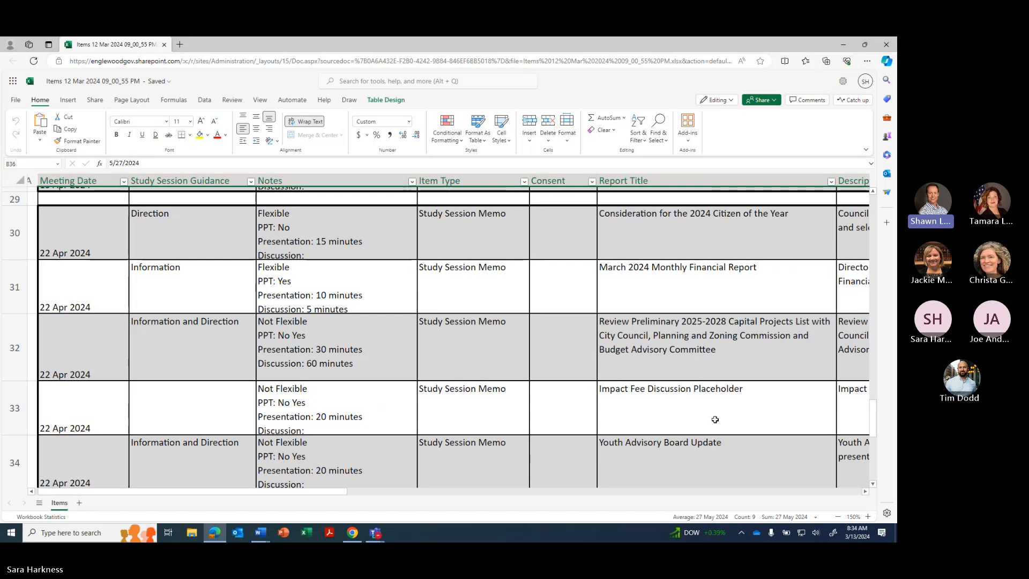
scroll(down, 3)
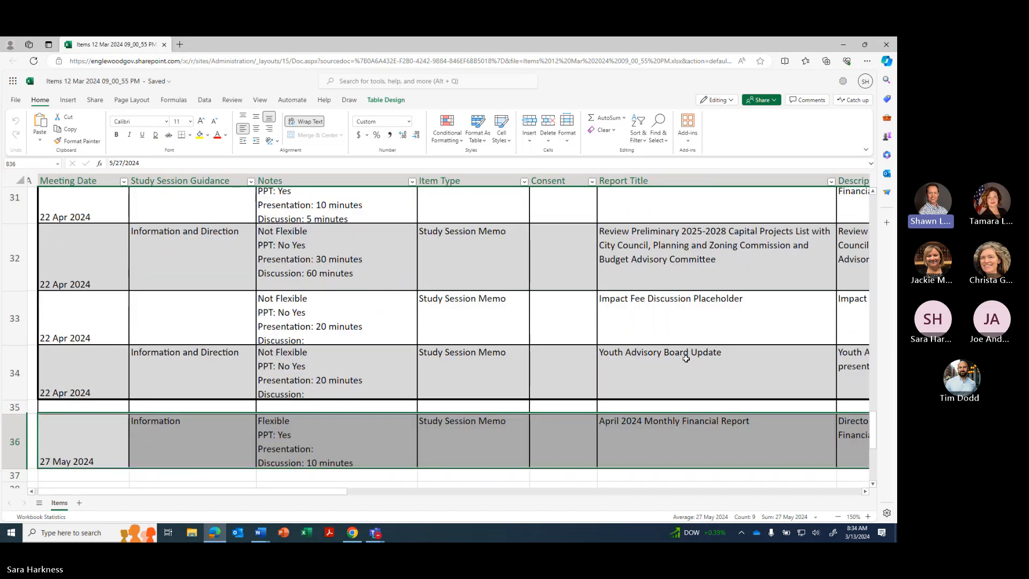
mouse_move(674, 370)
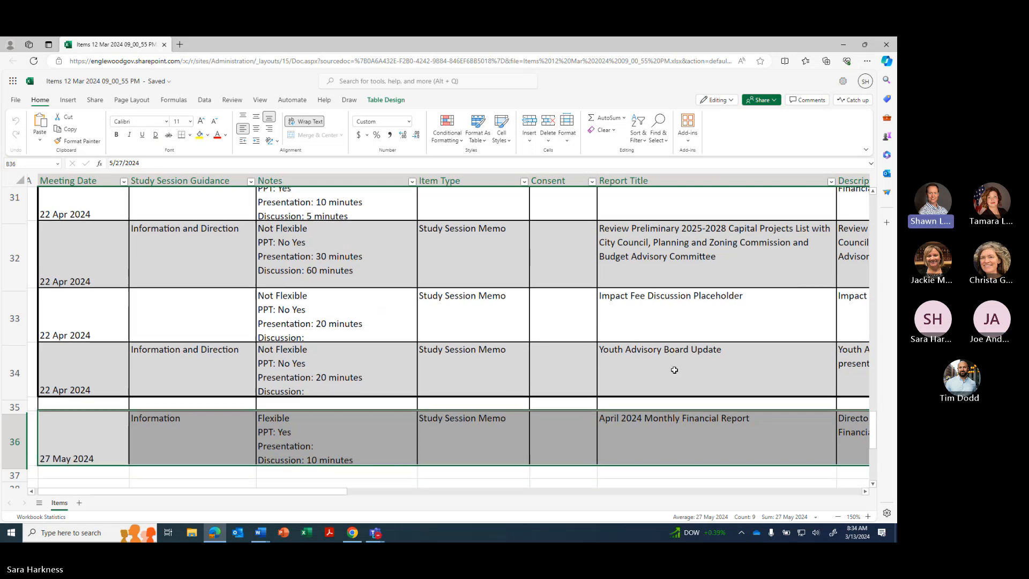
scroll(down, 3)
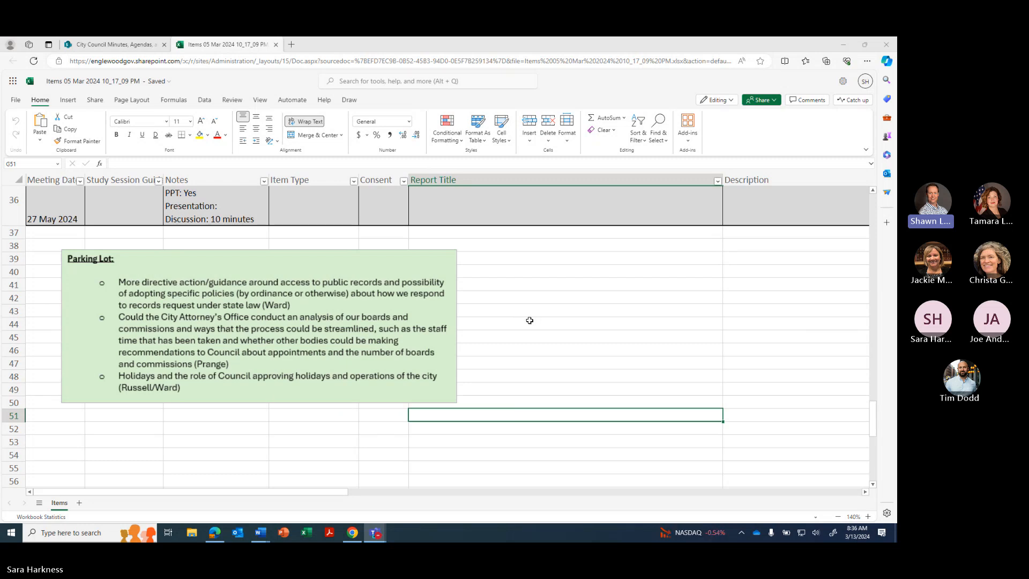
mouse_move(530, 320)
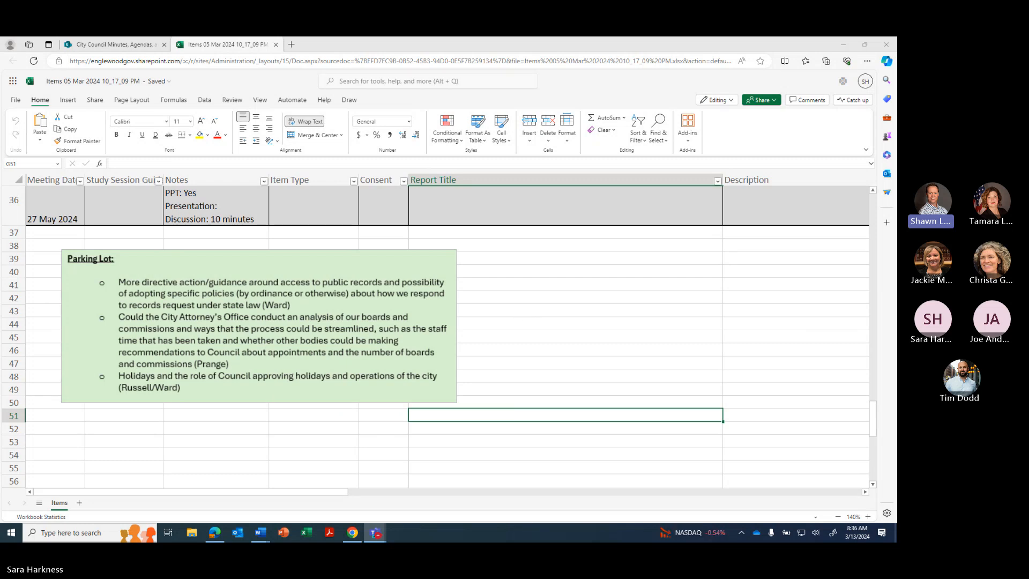